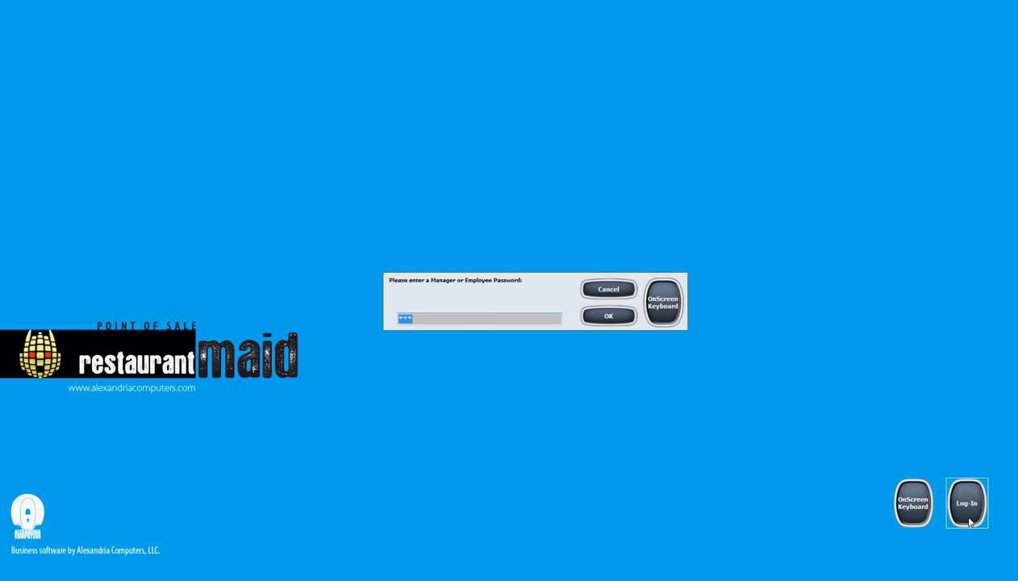
pyautogui.moveTo(390, 358)
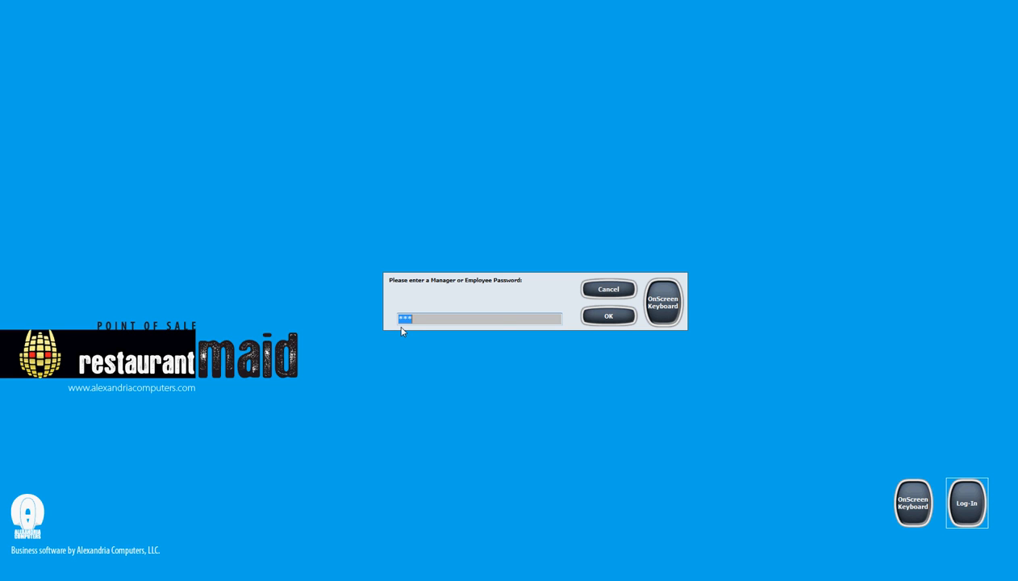
pyautogui.moveTo(397, 339)
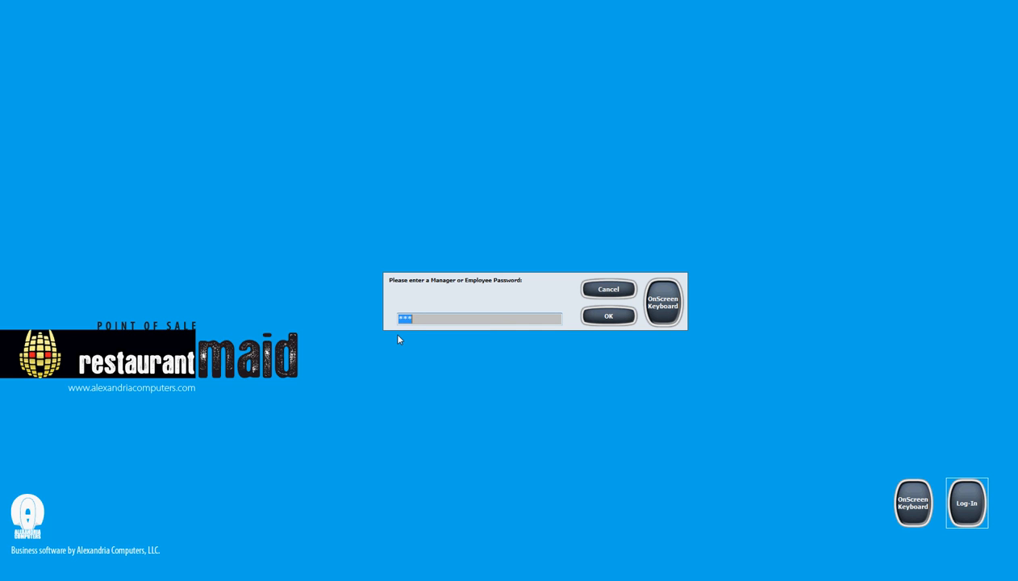
pyautogui.moveTo(419, 336)
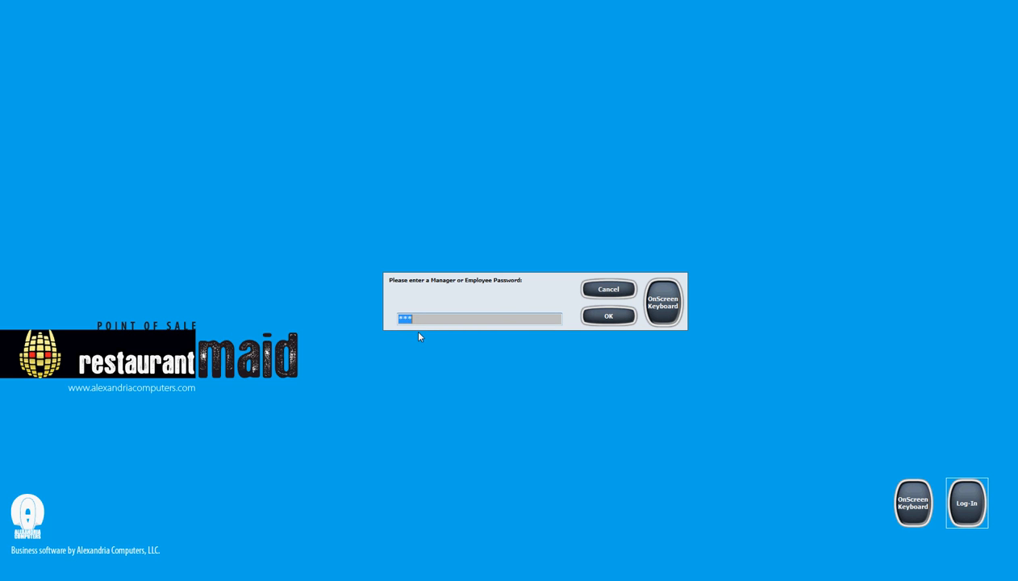
pyautogui.moveTo(536, 350)
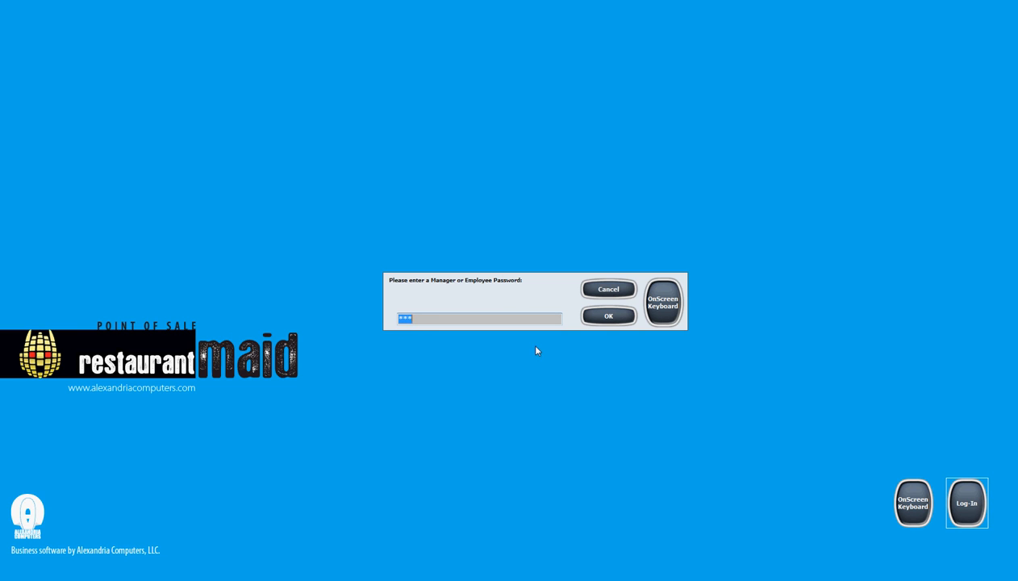
pyautogui.moveTo(646, 365)
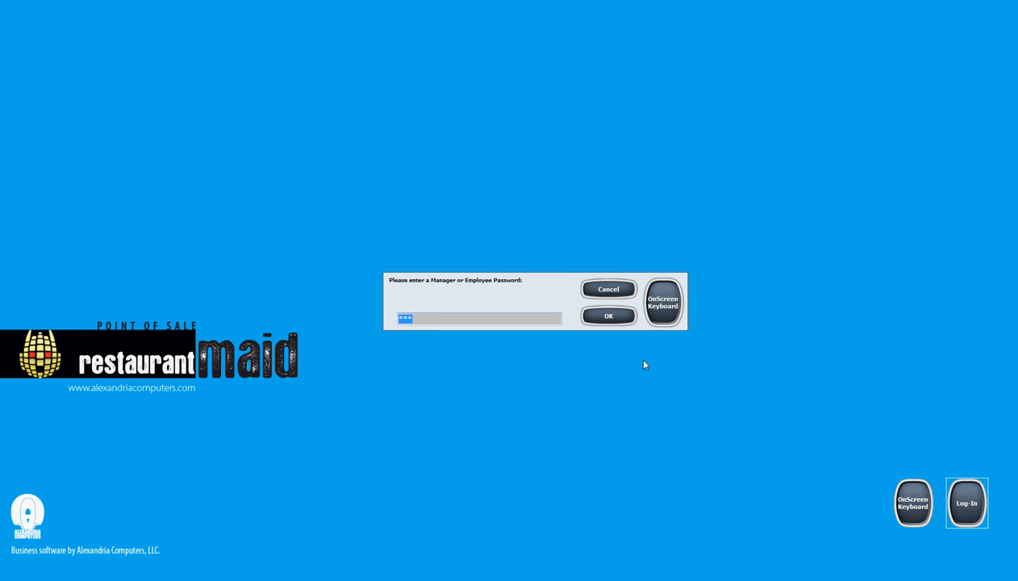
pyautogui.moveTo(625, 321)
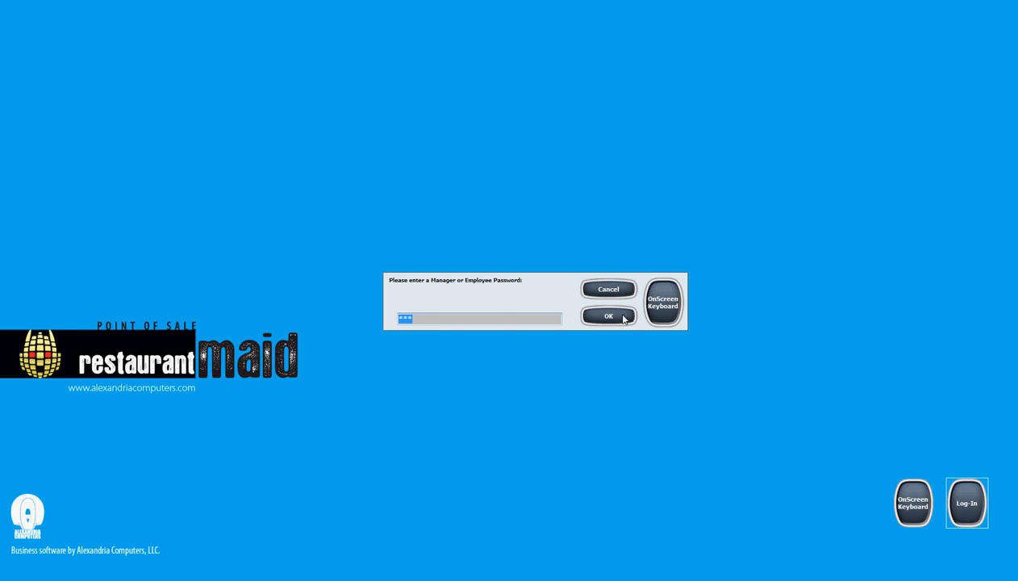